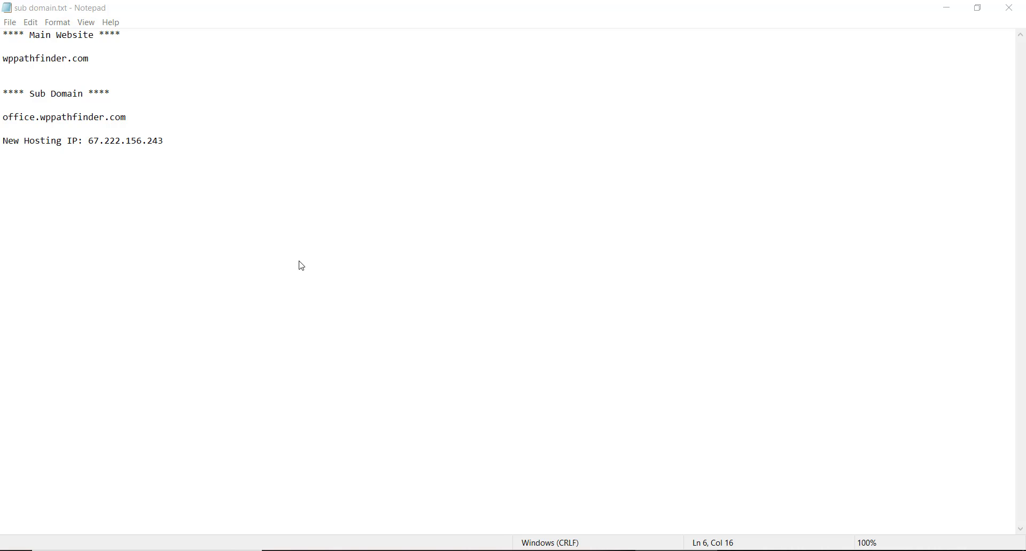
mouse_move(252, 249)
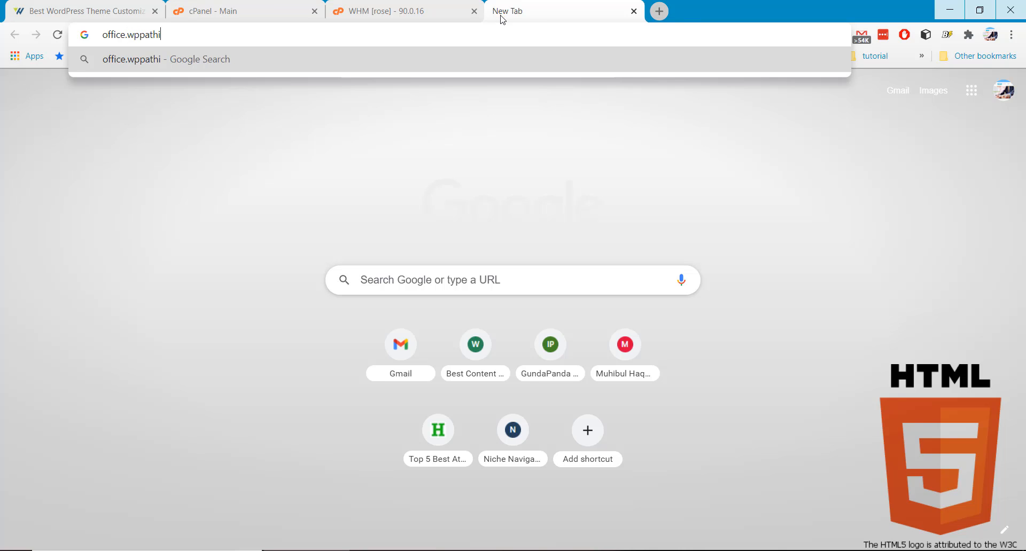
Step: Copy the new hosting IP address, then open Zone Editor from the Domains section
type("finder.com")
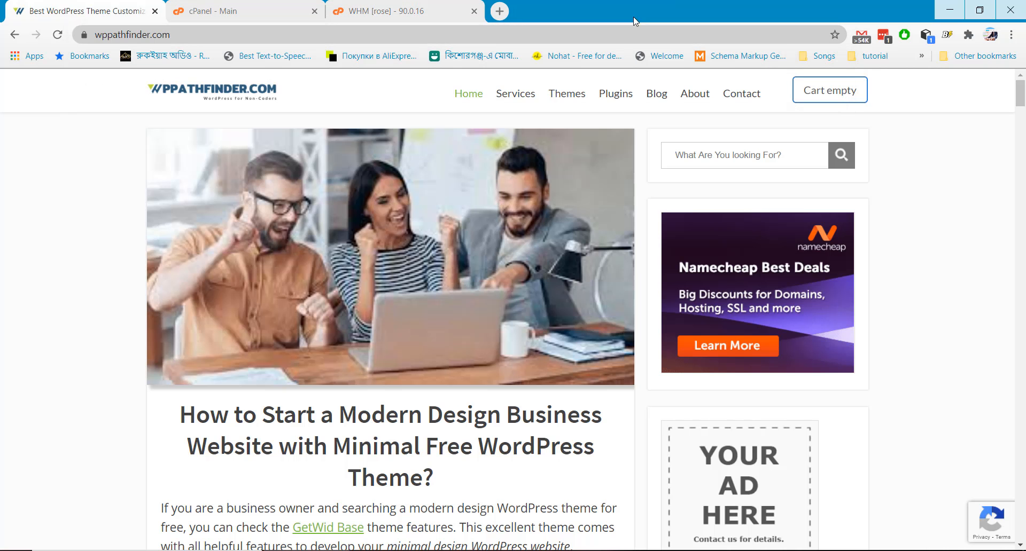
mouse_move(586, 336)
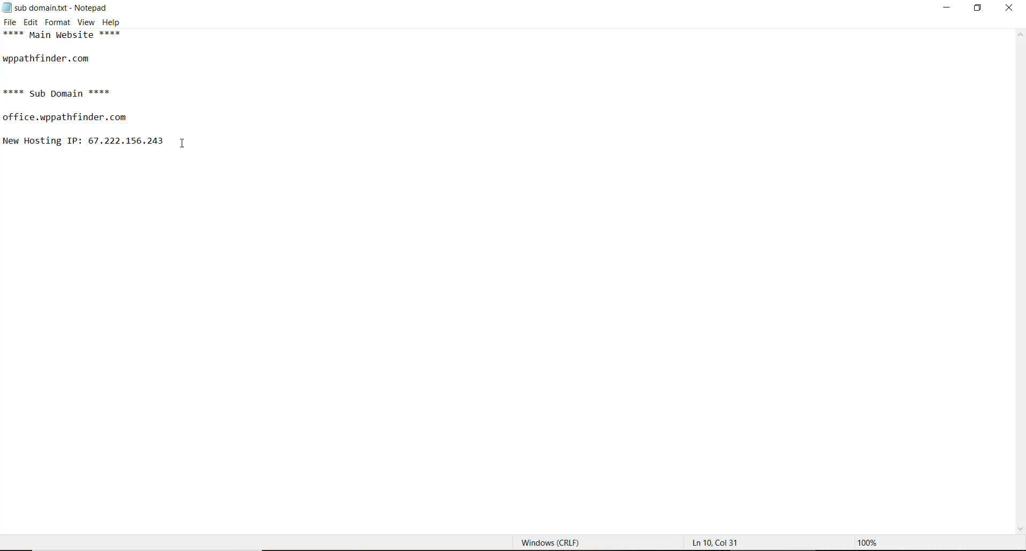
left_click_drag(87, 140, 164, 140)
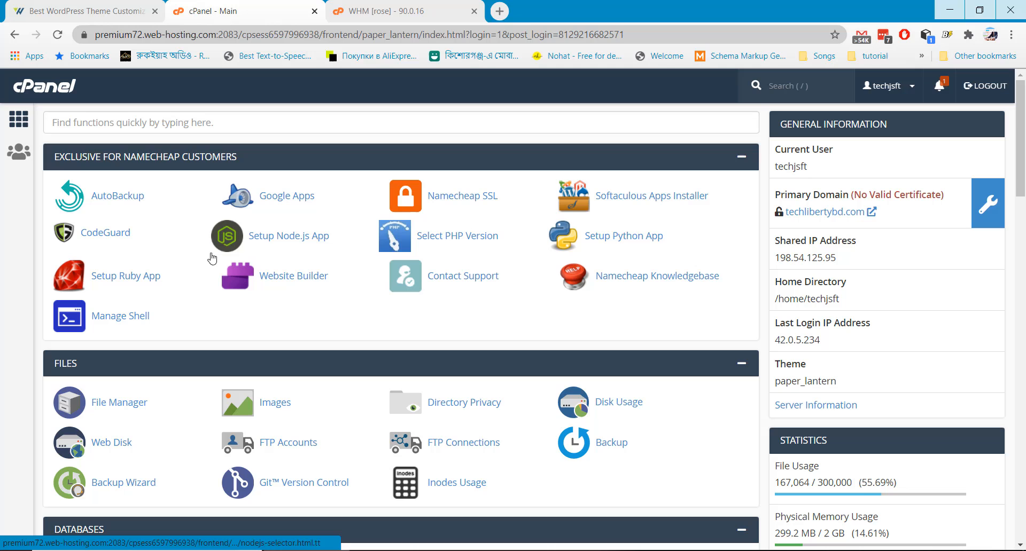
mouse_move(205, 255)
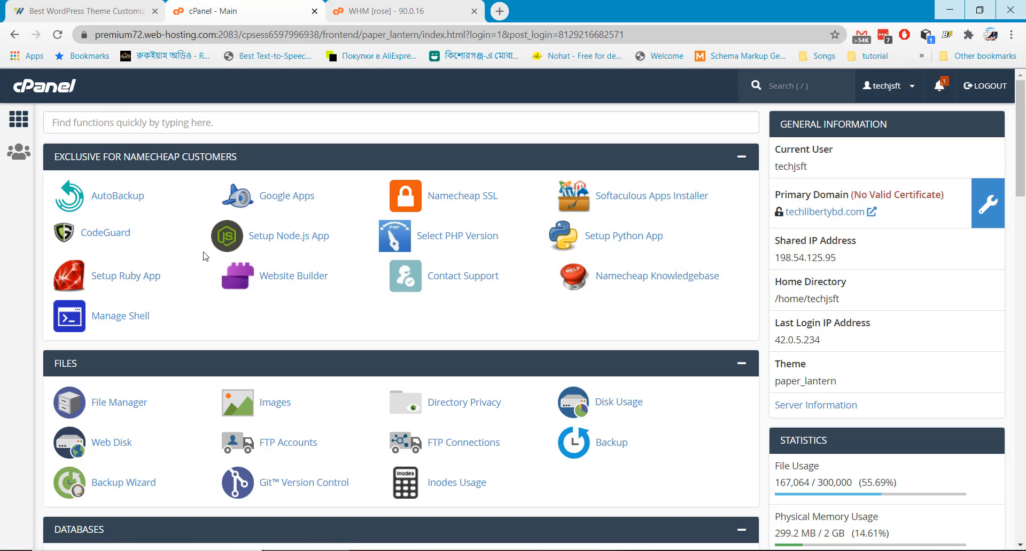
scroll("down", 3)
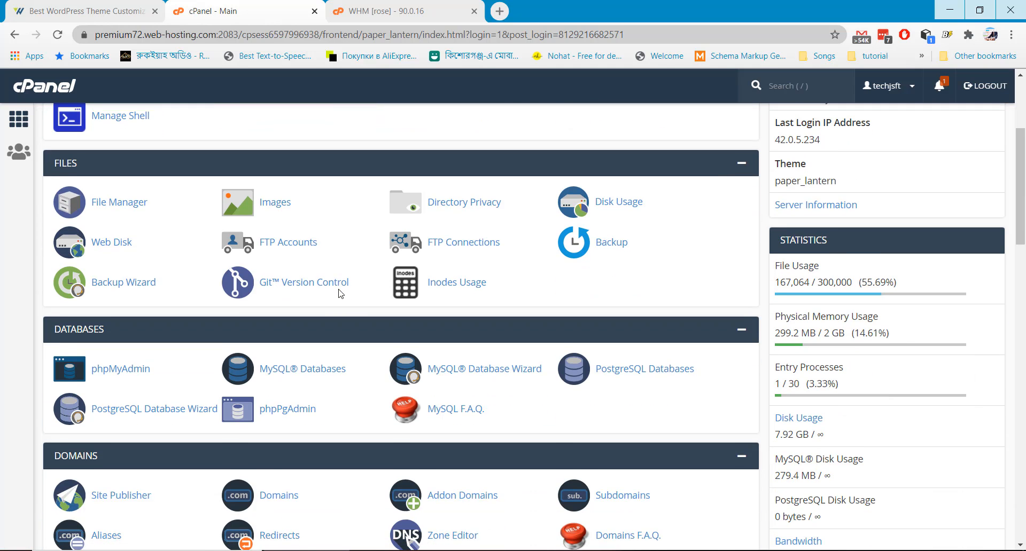
scroll("down", 3)
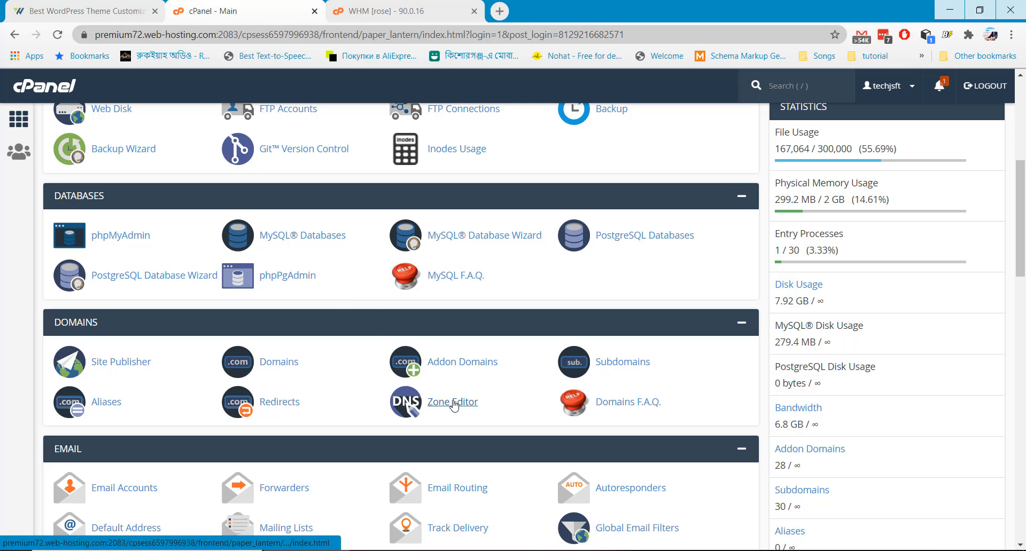
left_click(452, 402)
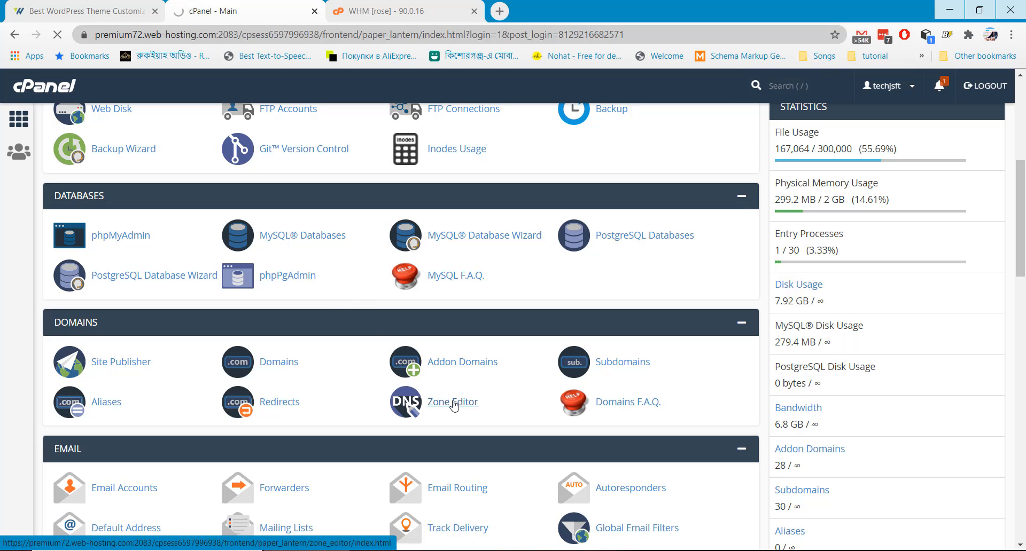
left_click(452, 402)
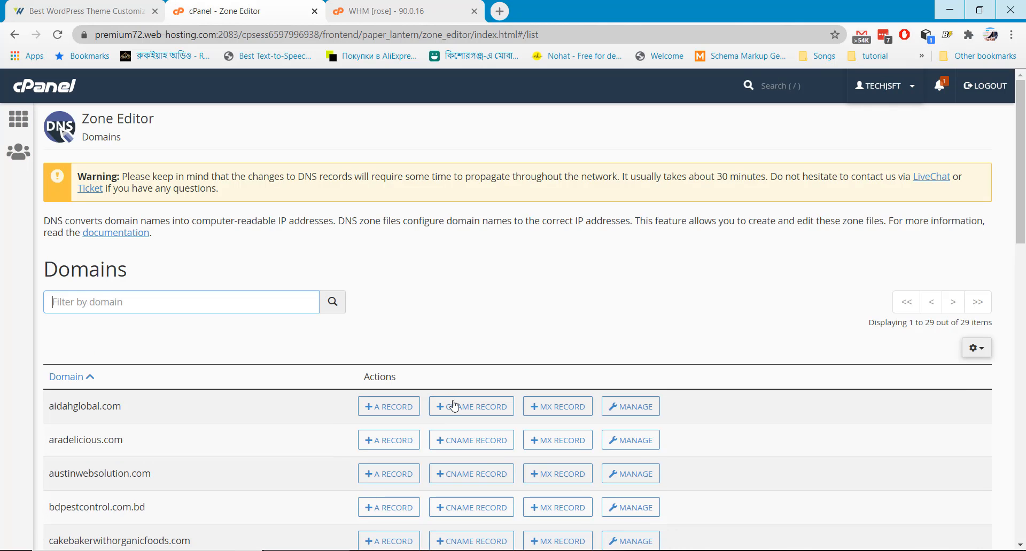
Step: Scroll to wppathfinder.com, open and dismiss its A Record form, then choose Manage
scroll("down", 3)
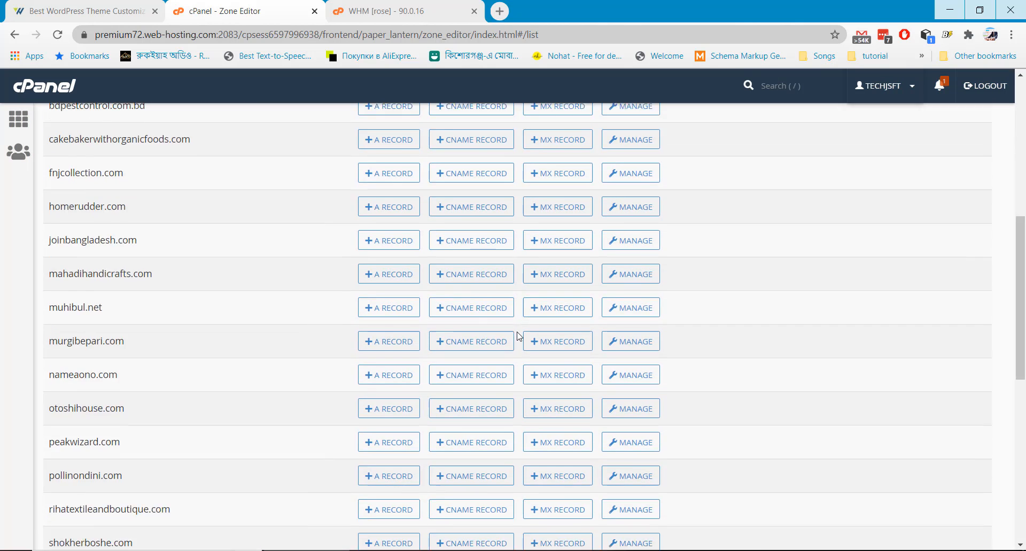
scroll("down", 3)
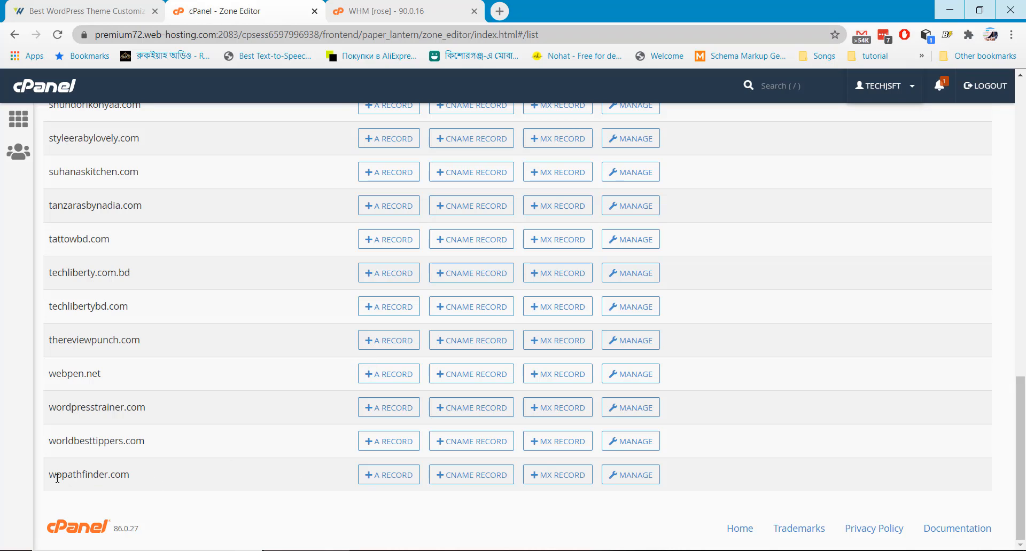
double_click(87, 475)
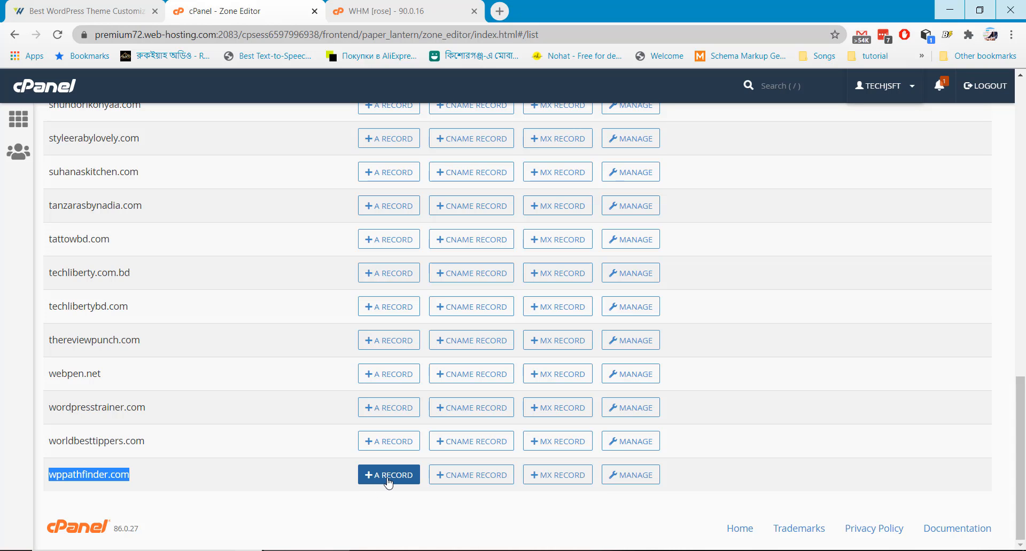
left_click(388, 475)
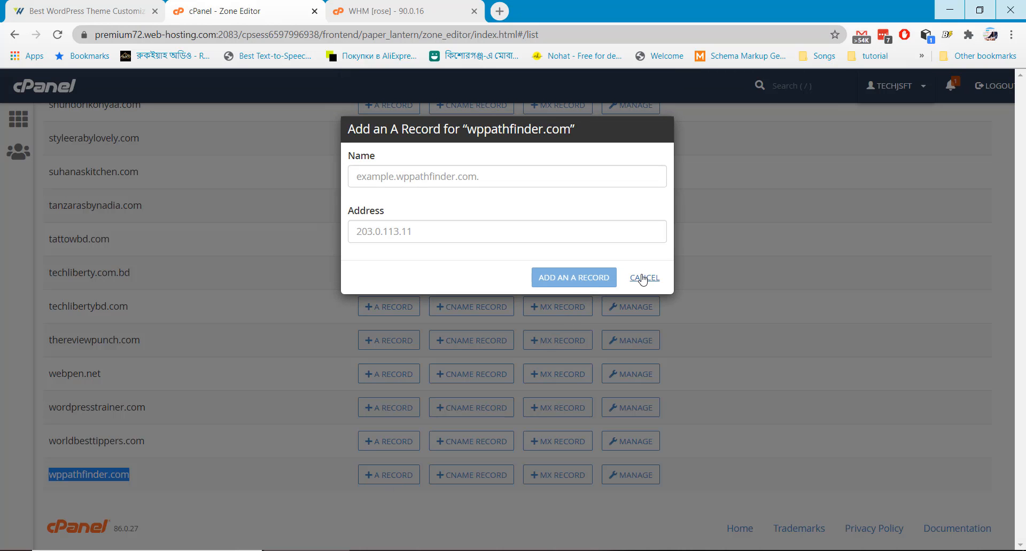
left_click(644, 277)
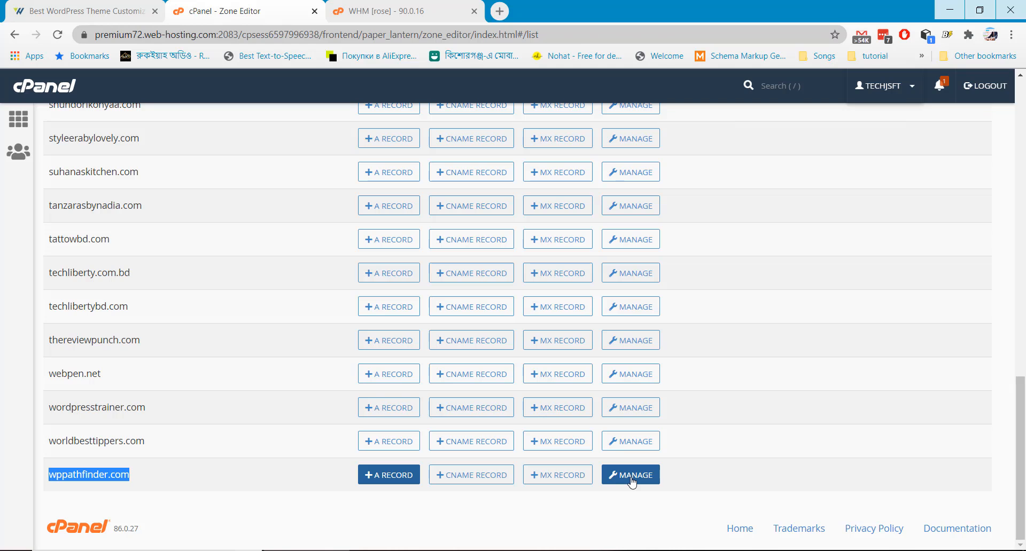
left_click(630, 475)
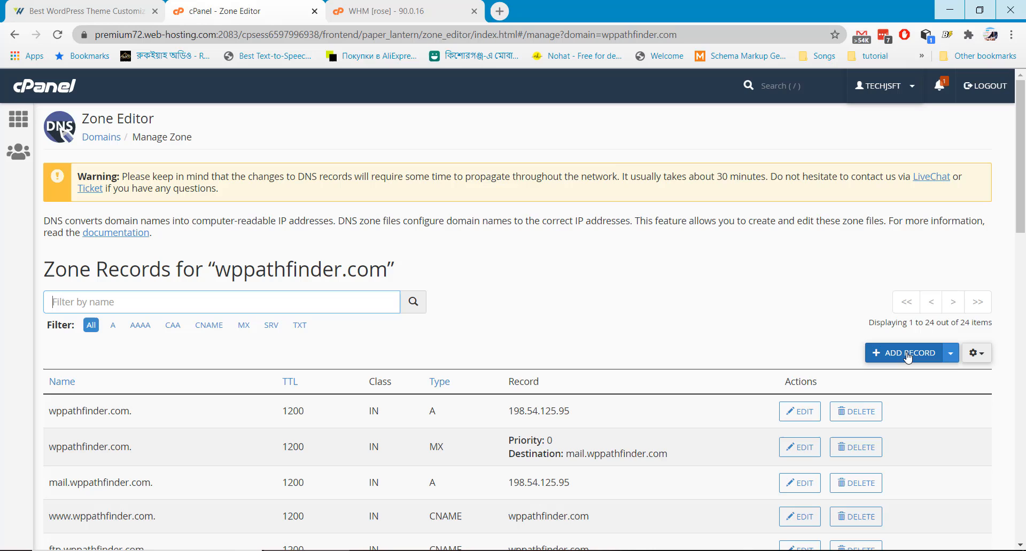
Step: Create A record office.wppathfinder.com pointing to 67.222.156.243, bringing the zone to 25 records
left_click(904, 353)
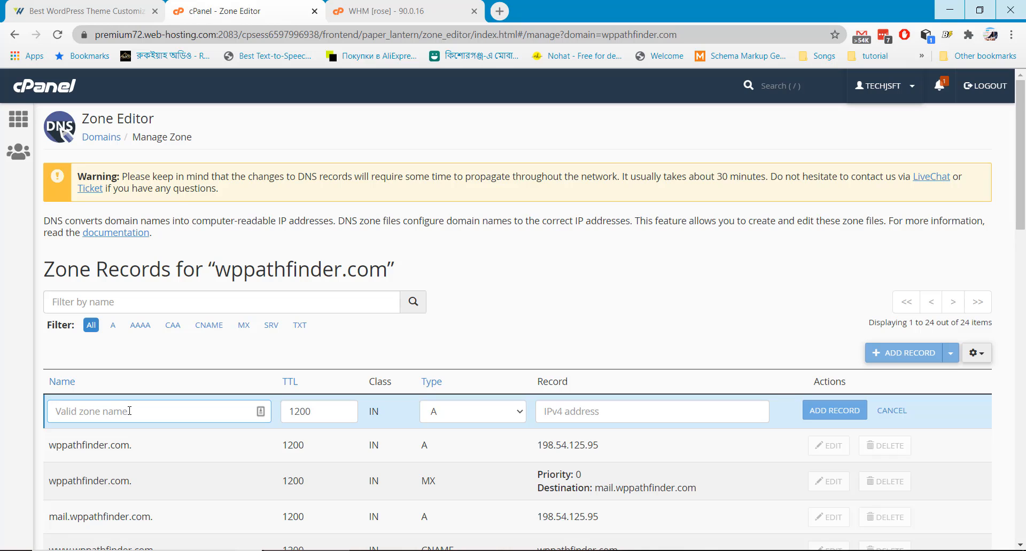
type("office")
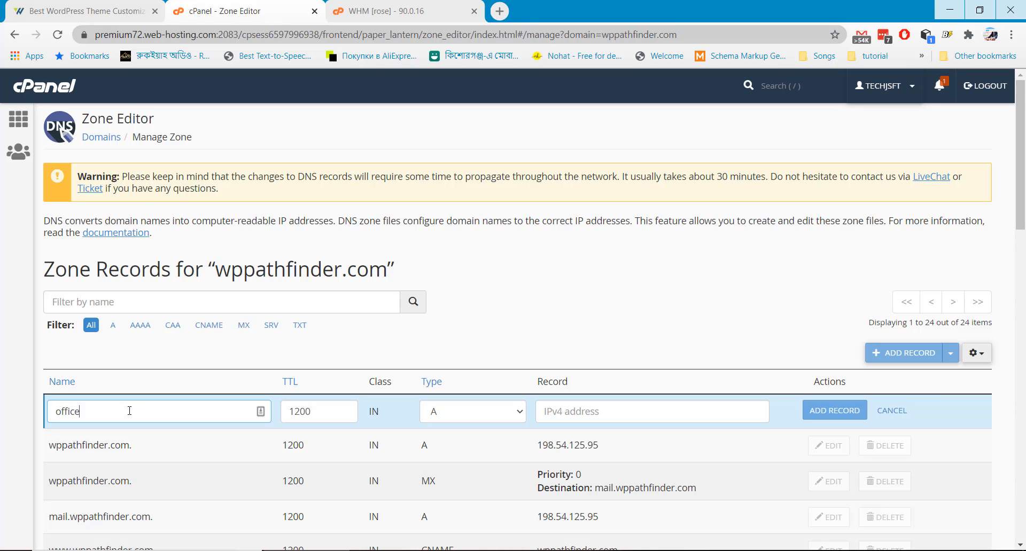
type(".wppathfinder.com")
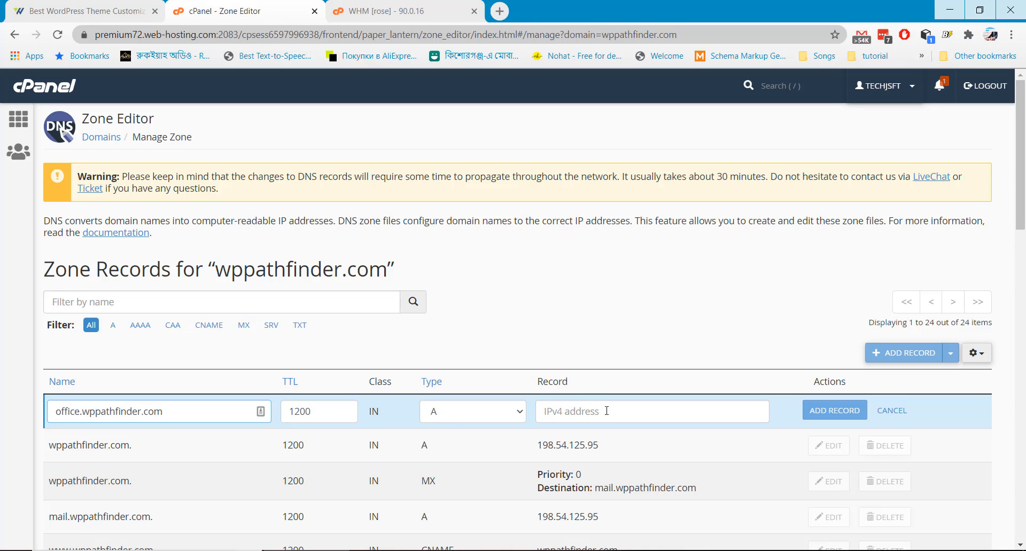
left_click(651, 412)
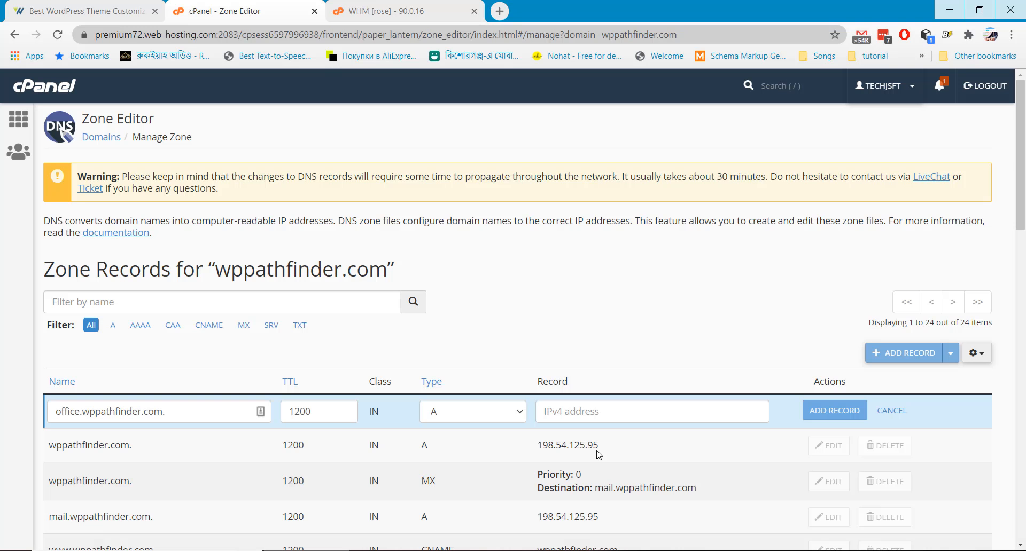
type("67.222.156.243")
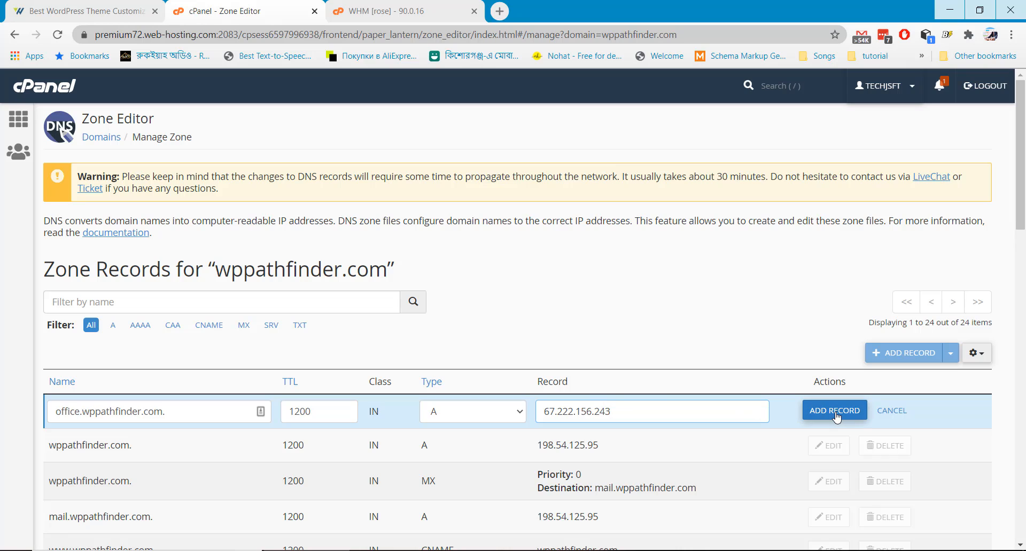
left_click(835, 410)
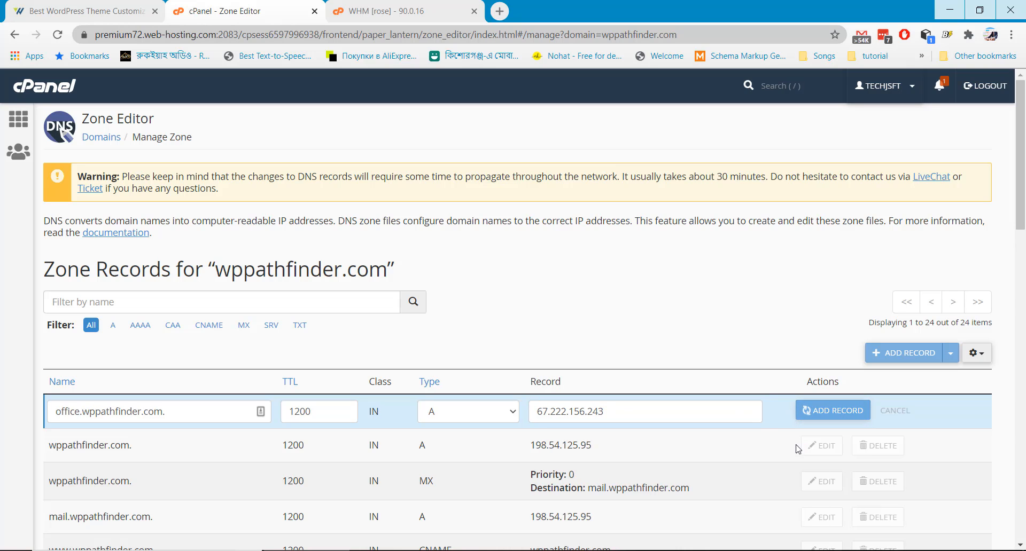
left_click(831, 410)
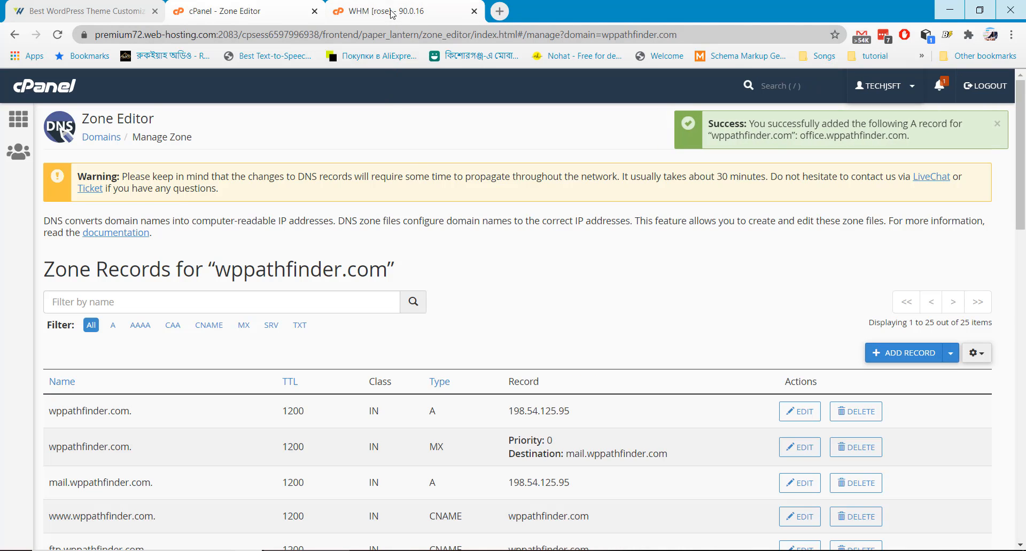
mouse_move(470, 327)
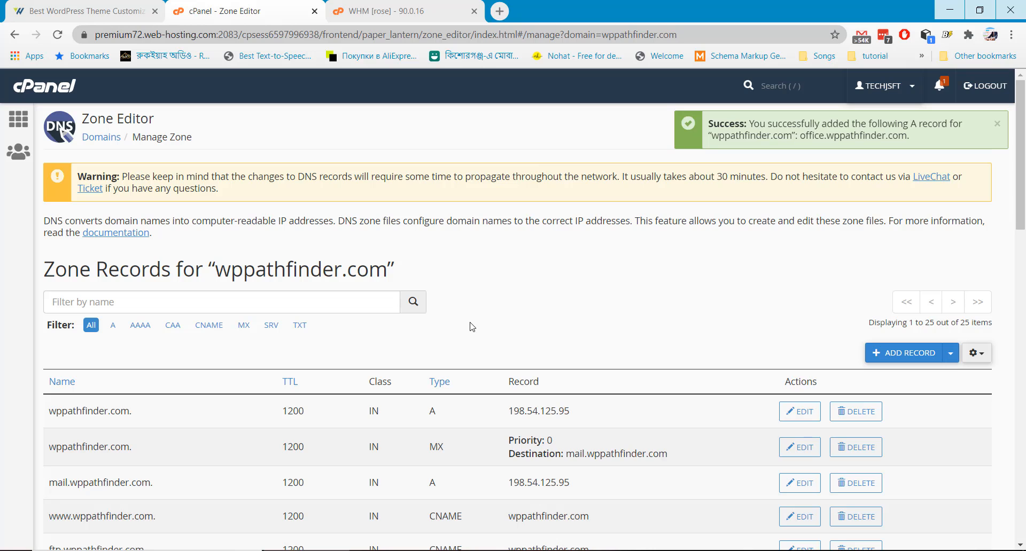
Step: Switch to the WHM tab and choose Create a New Account under Manage Your Accounts
left_click(402, 11)
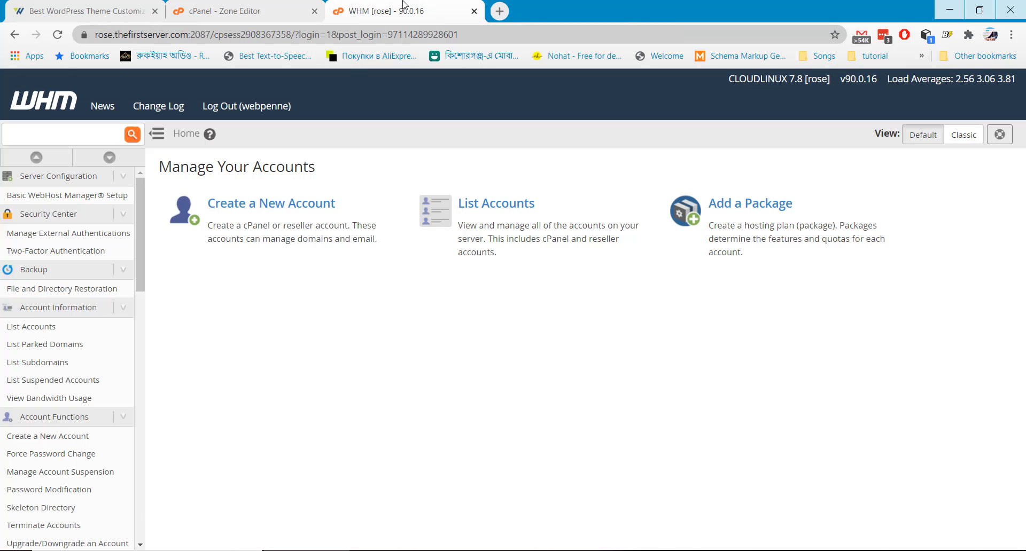
mouse_move(270, 216)
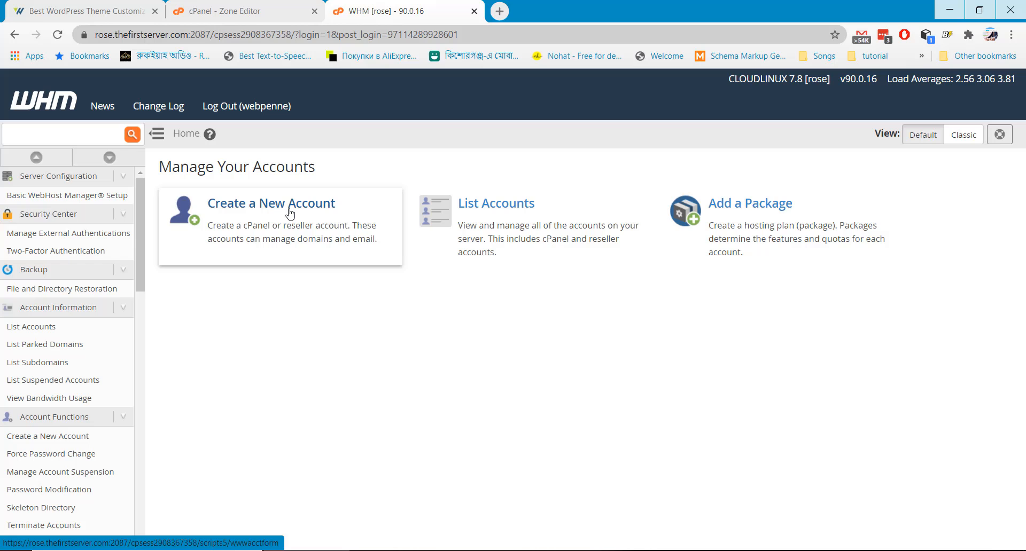
left_click(270, 203)
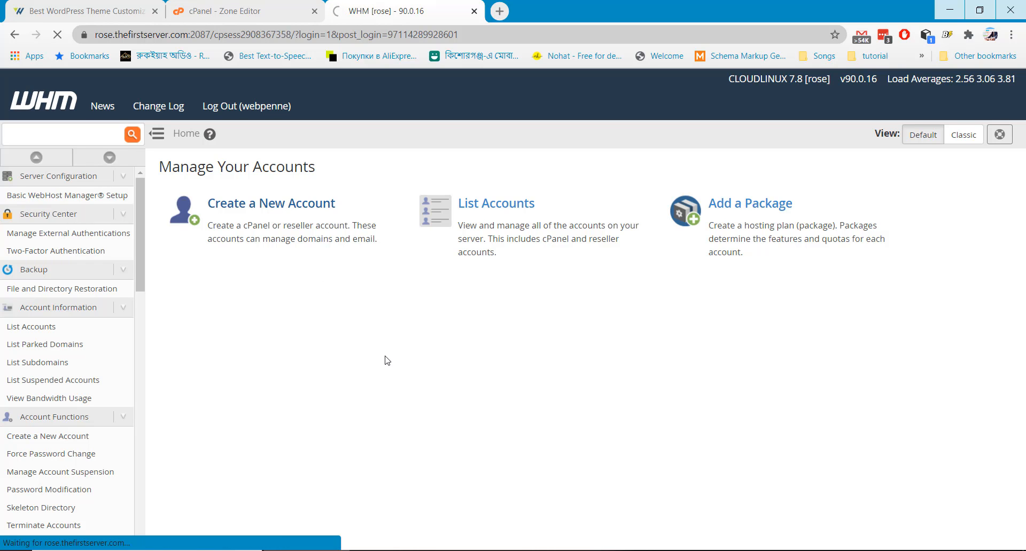
left_click(271, 203)
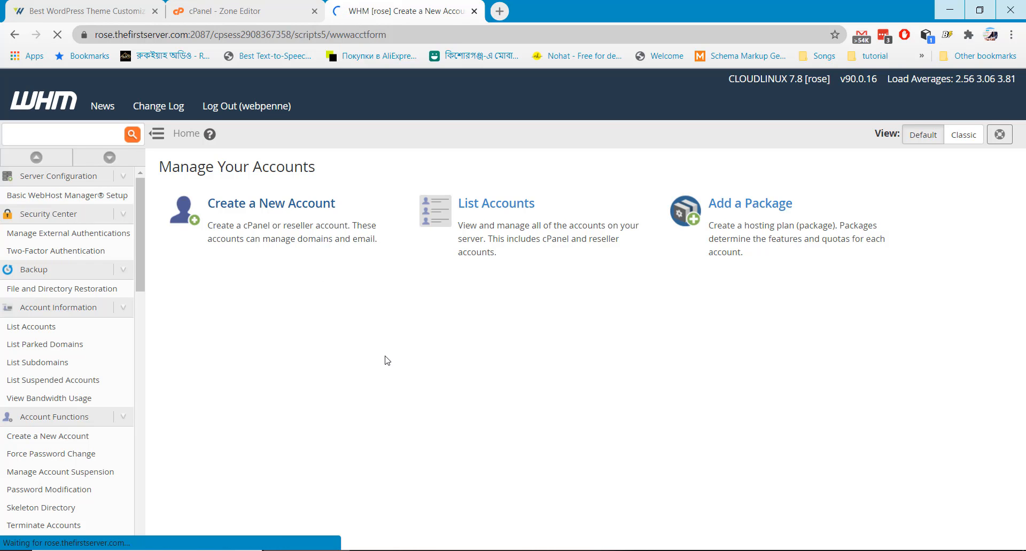
Step: Enter the contact email on the office.wppathfinder.com account form
left_click(271, 203)
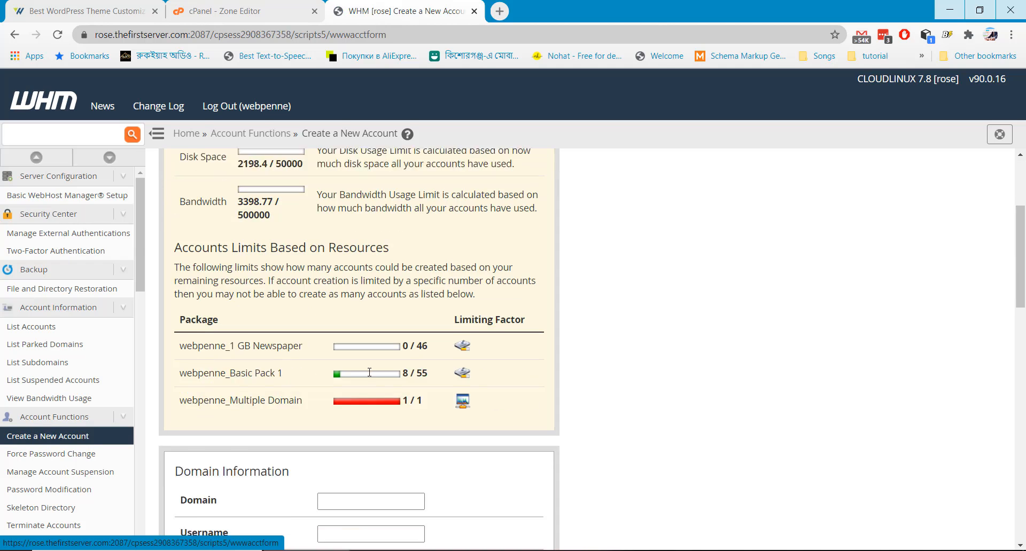
scroll("down", 3)
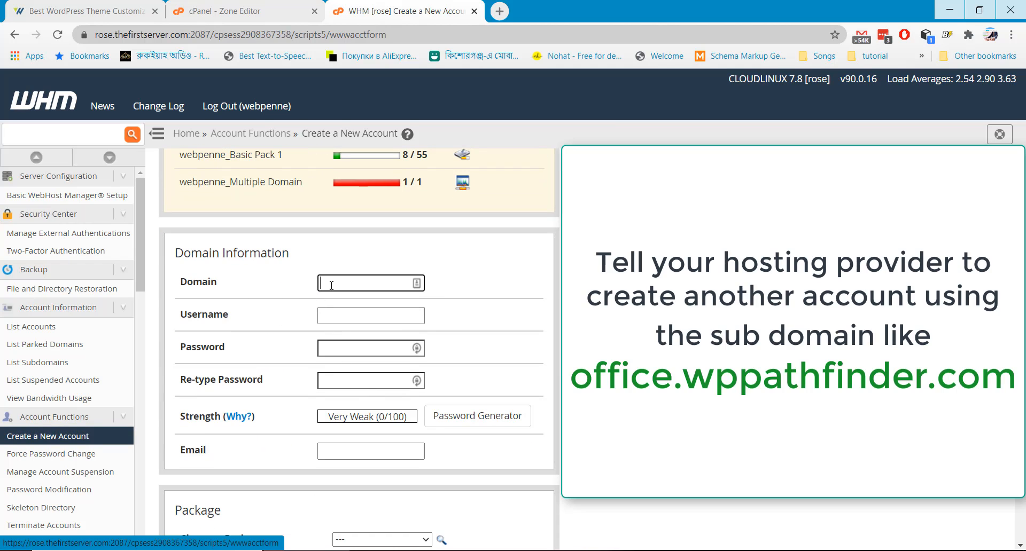
type("office.")
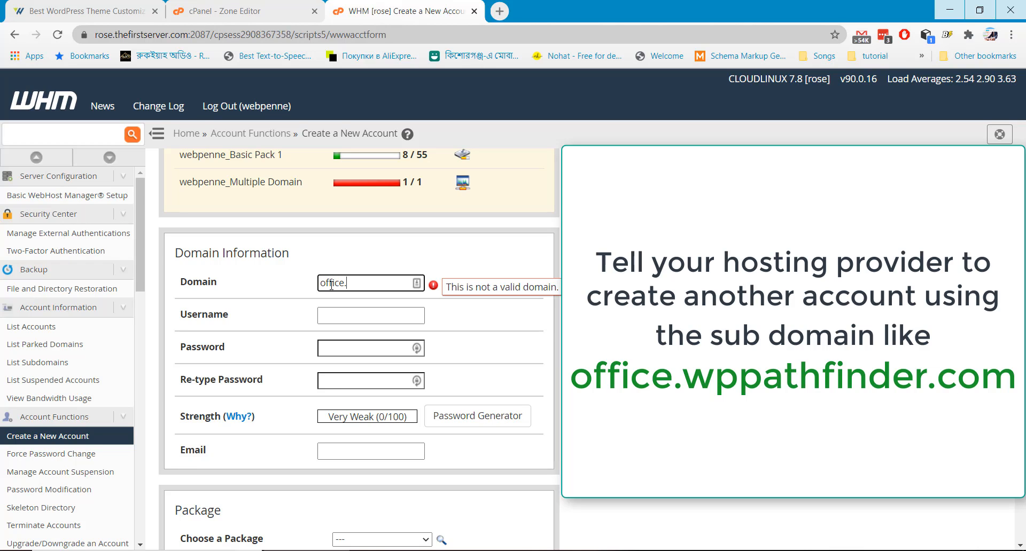
type("wppathfinder.com")
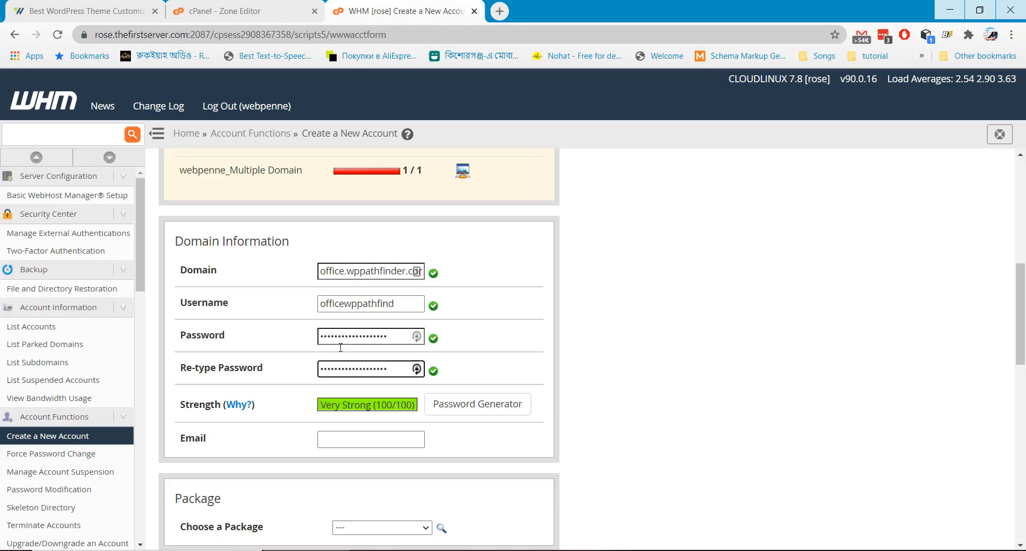
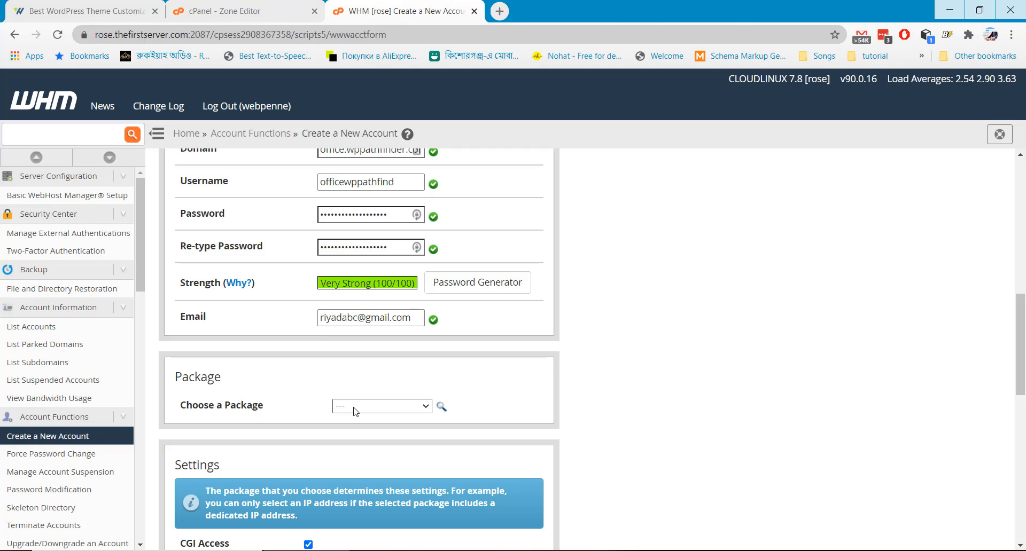
Step: Select the Basic Pack hosting package and submit the account with Create
left_click(382, 406)
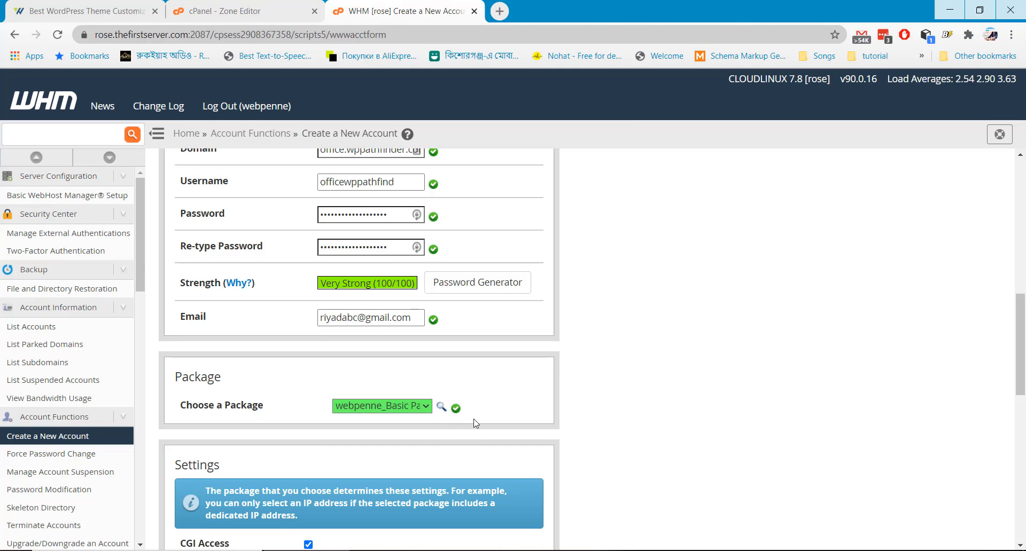
scroll("down", 3)
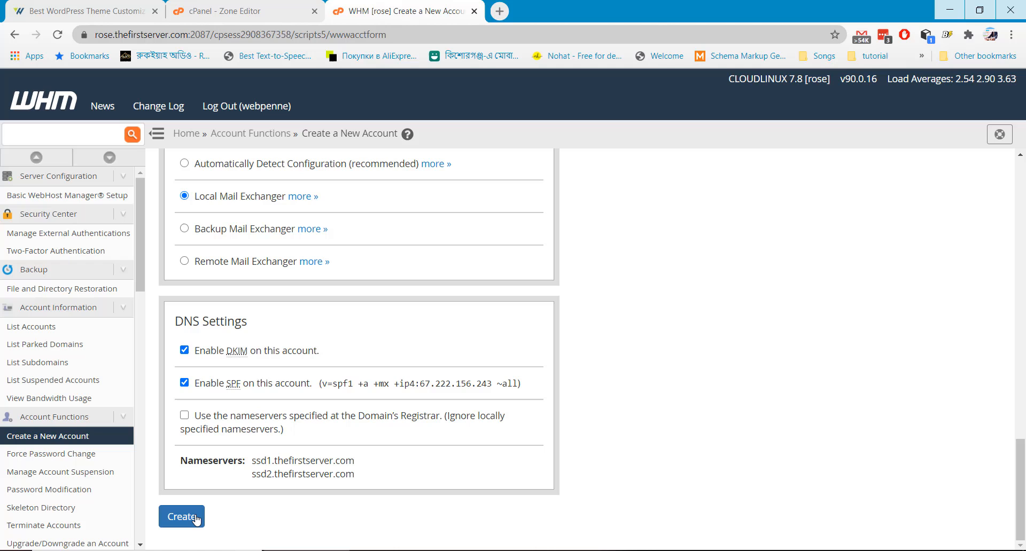
left_click(181, 516)
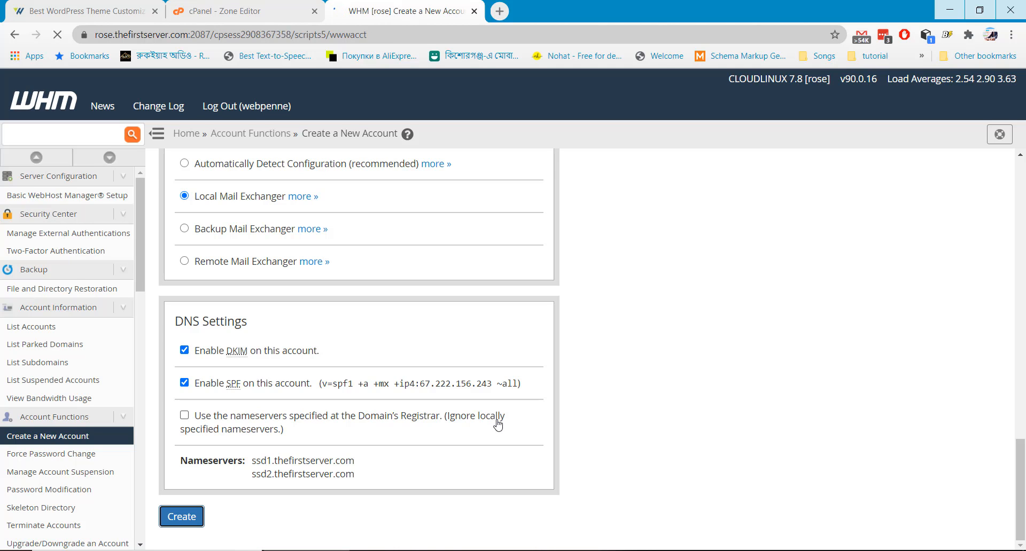
Step: Let the office.wppathfinder.com account finish creating, copy its domain, and open a new tab
left_click(181, 516)
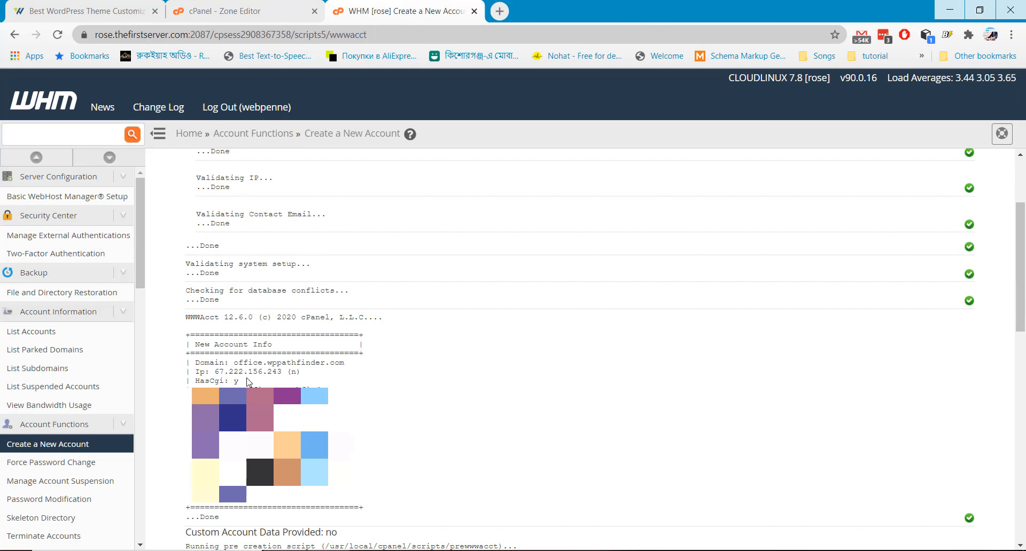
double_click(250, 362)
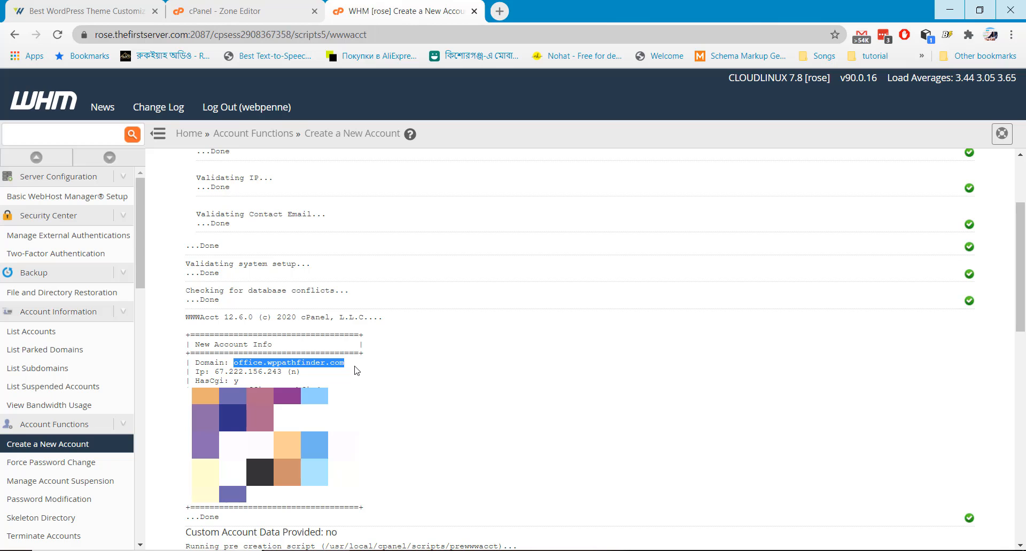
mouse_move(359, 379)
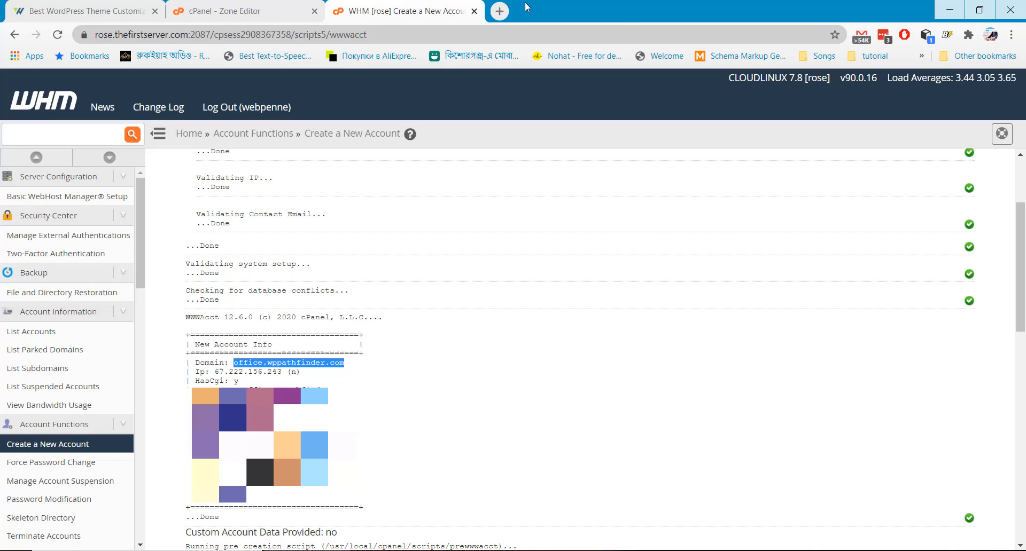
left_click(499, 11)
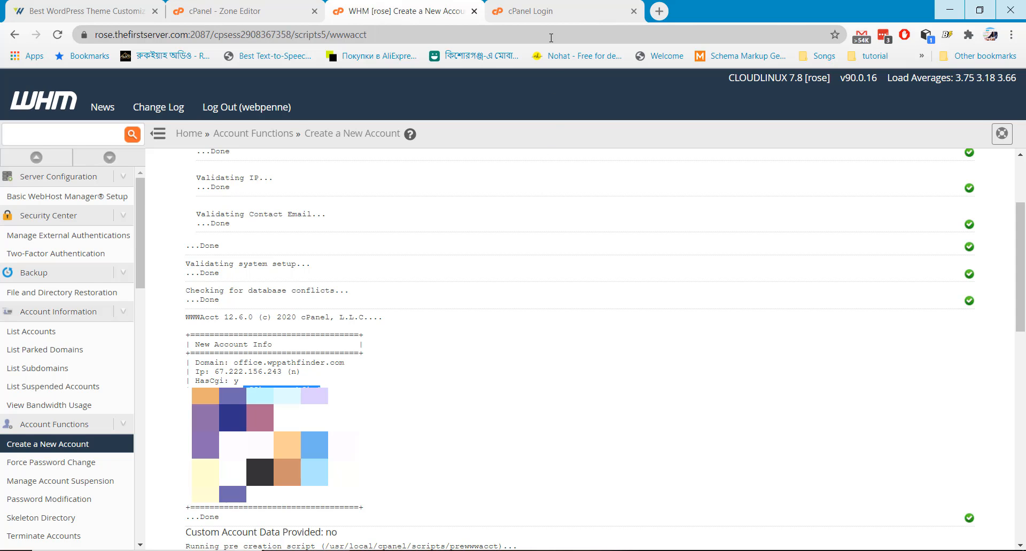
Step: Log in to cPanel as officewppathfind to reach the office.wppathfinder.com dashboard
left_click(563, 11)
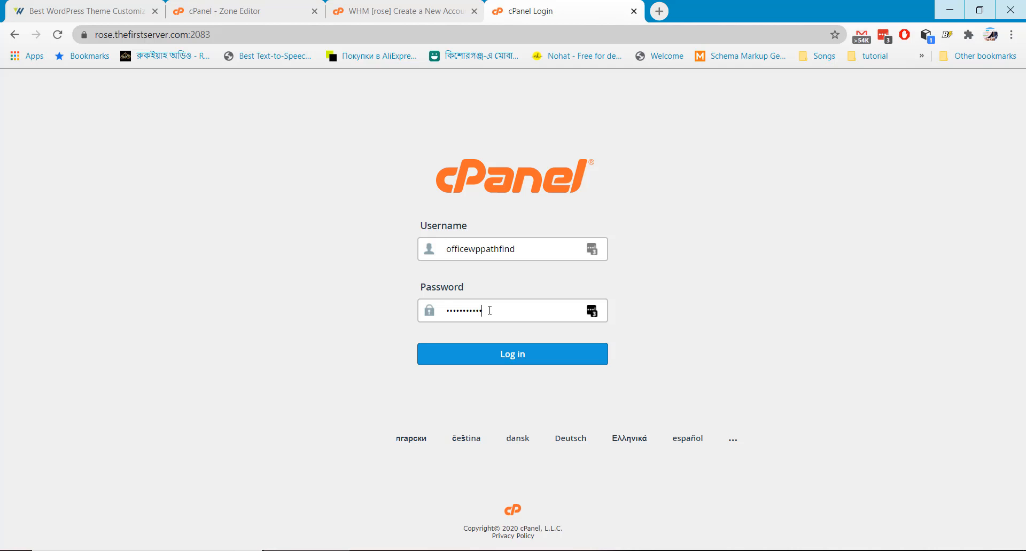
left_click(513, 354)
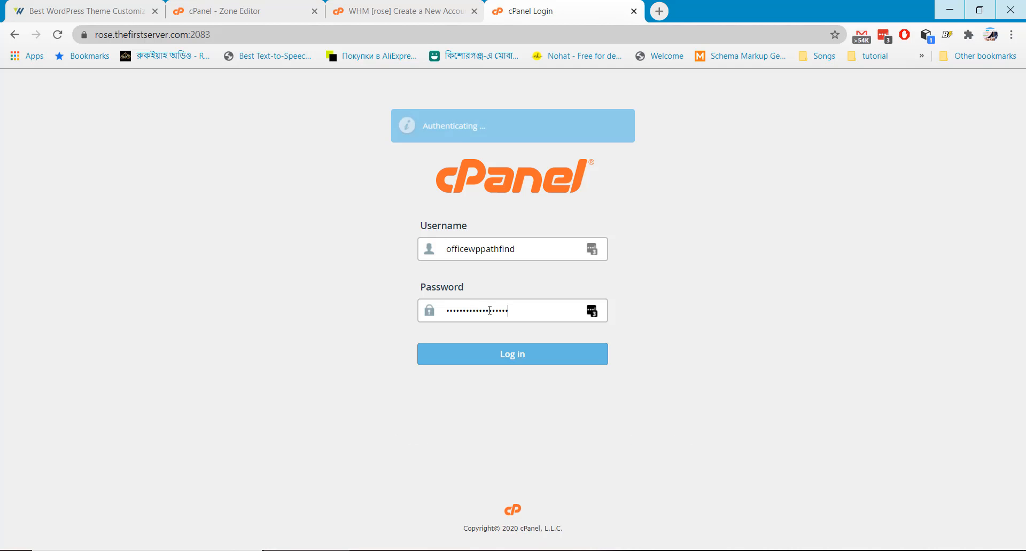
left_click(512, 354)
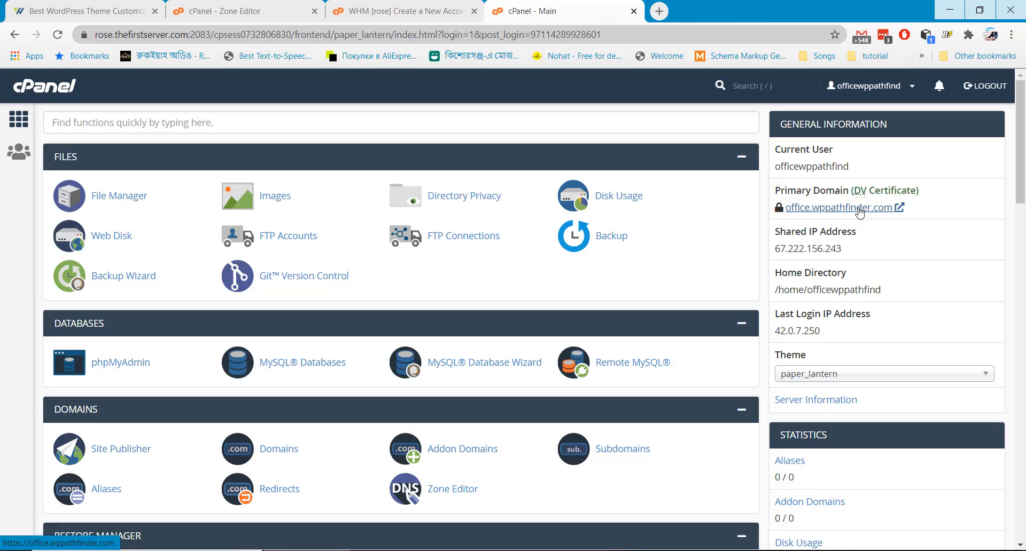
Step: Load office.wppathfinder.com past the certificate warning, then go to Softaculous WordPress Management
left_click(841, 207)
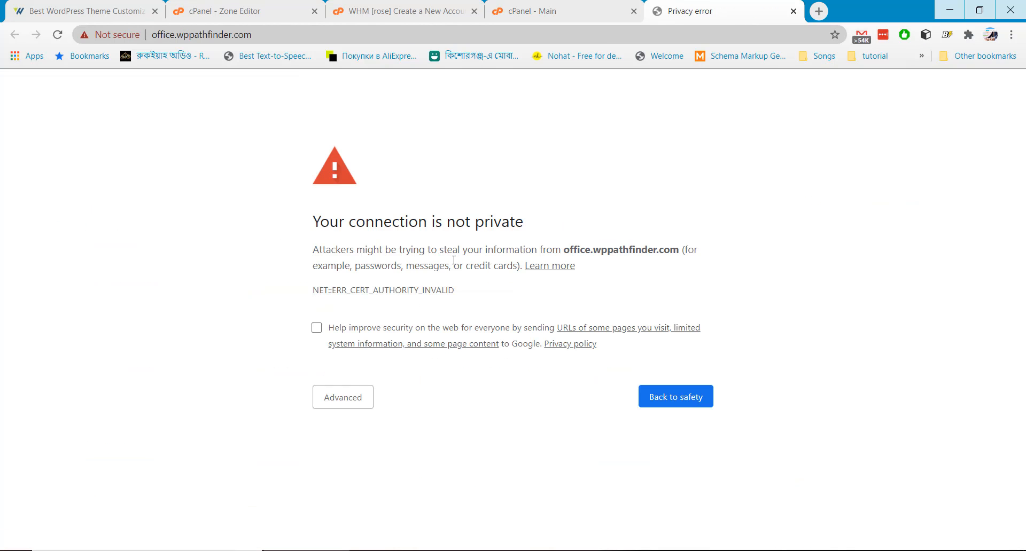
left_click(341, 397)
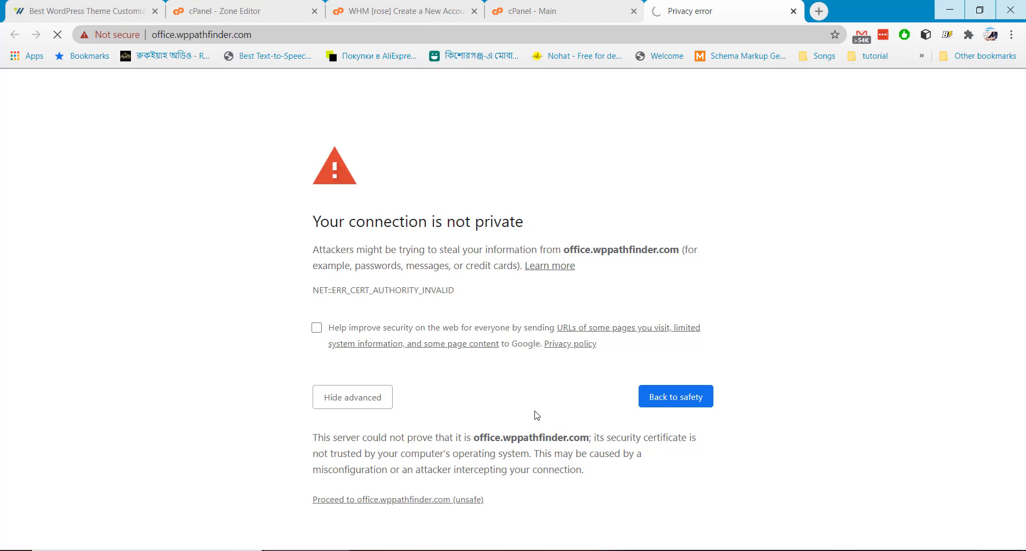
left_click(397, 500)
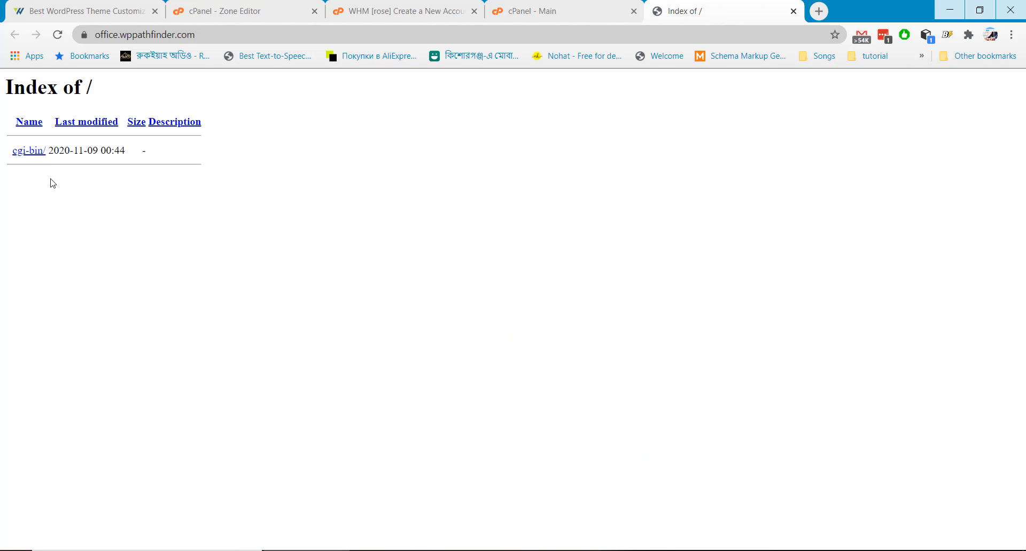
left_click(563, 11)
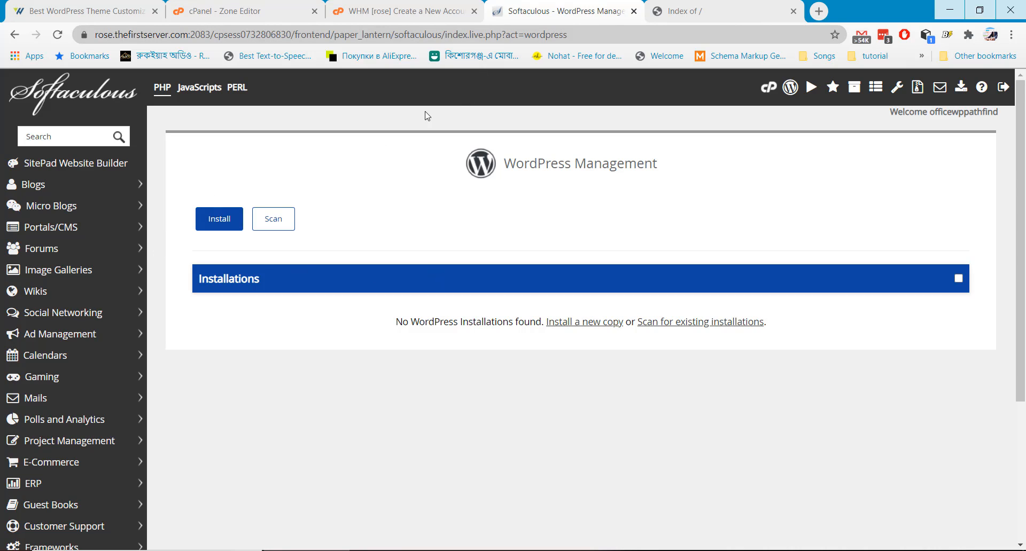
mouse_move(219, 219)
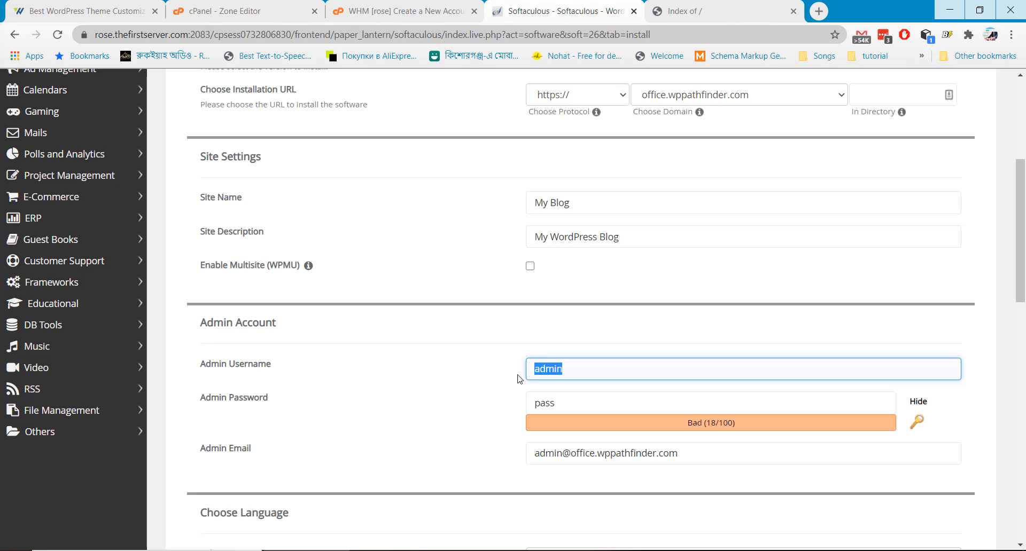
Step: Enter the WordPress admin username and password, then launch the Softaculous install
type("wppa")
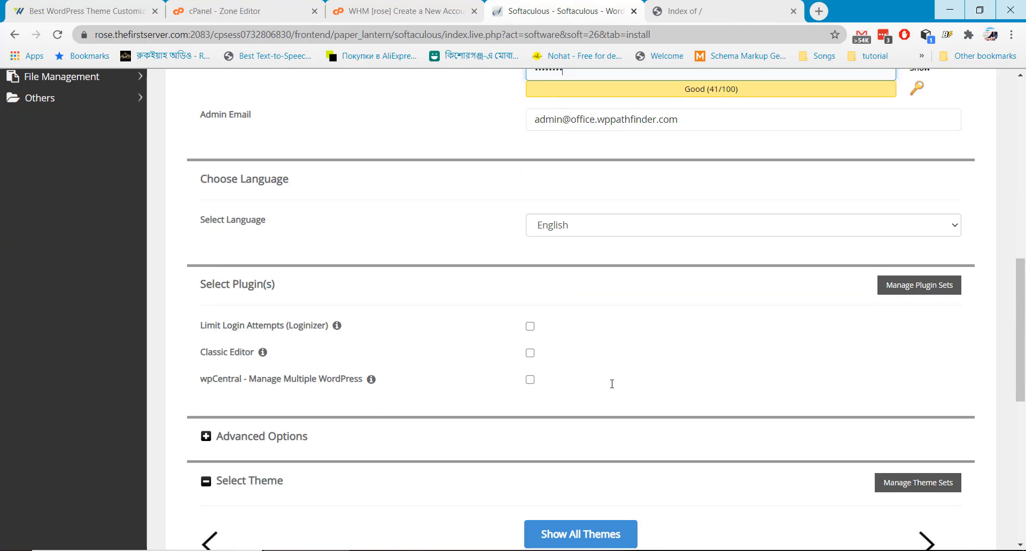
scroll("down", 3)
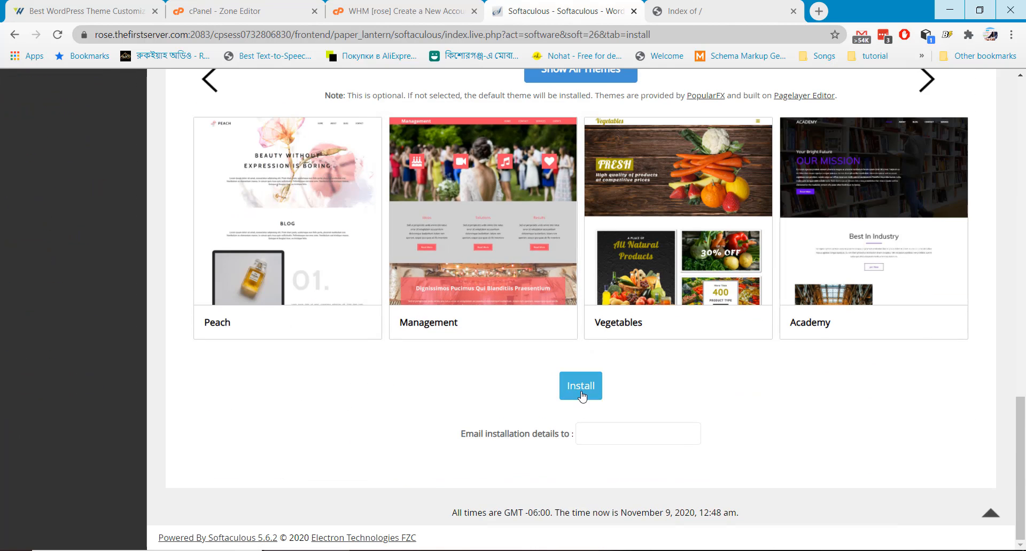
left_click(579, 385)
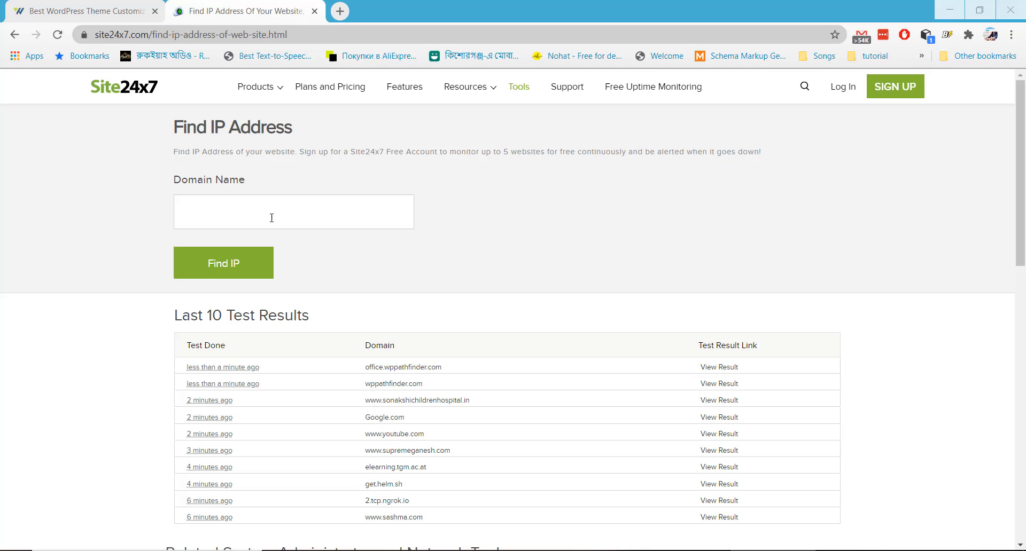
Step: Look up wppathfinder.com on Site24x7, copy its IP 198.54.125.95, and begin a New Test
type("wppathfinder.com")
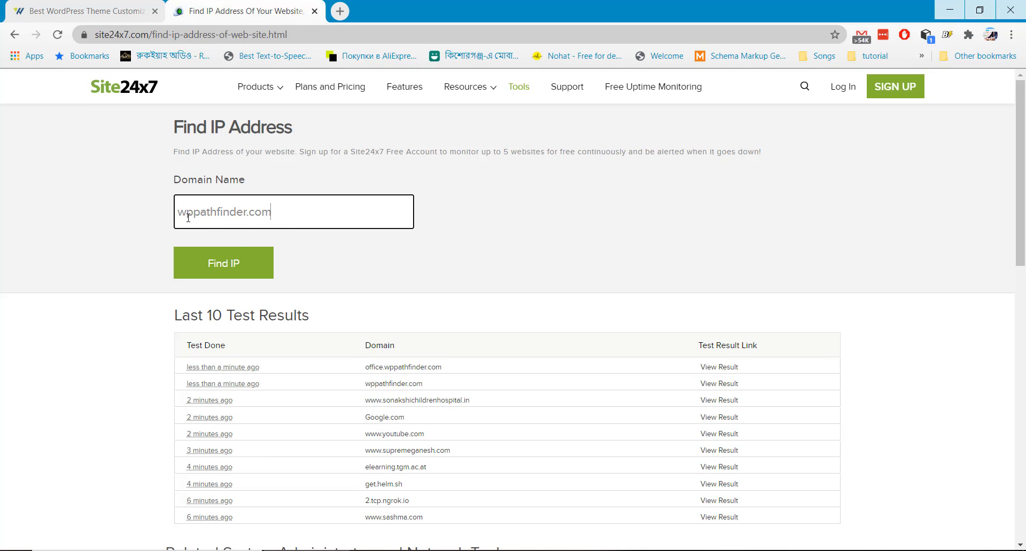
left_click(223, 262)
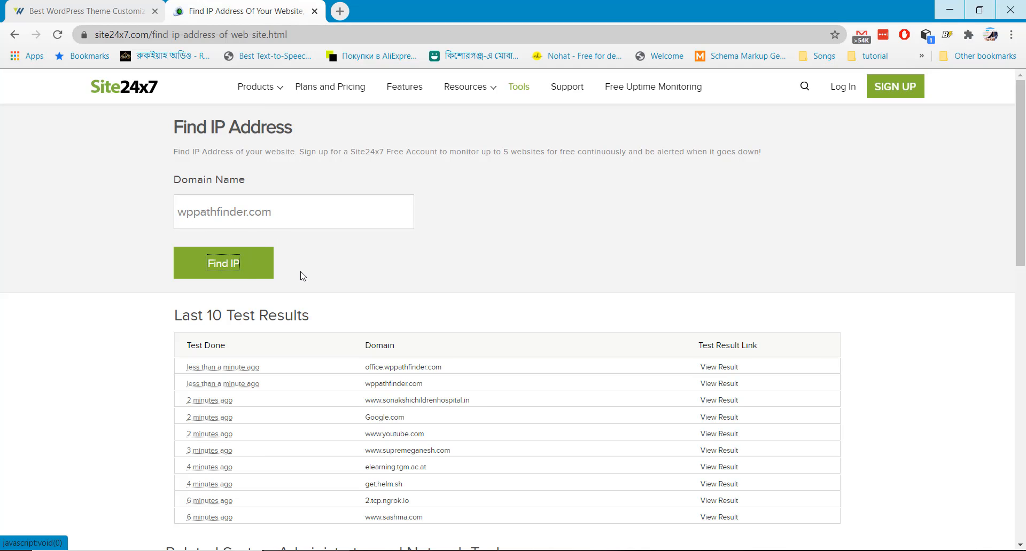
left_click(223, 262)
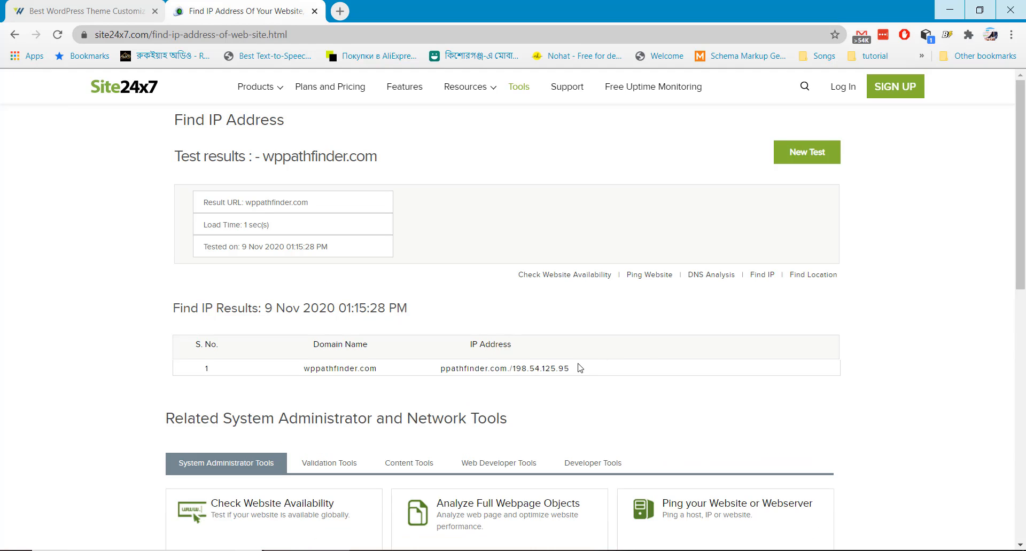
mouse_move(514, 369)
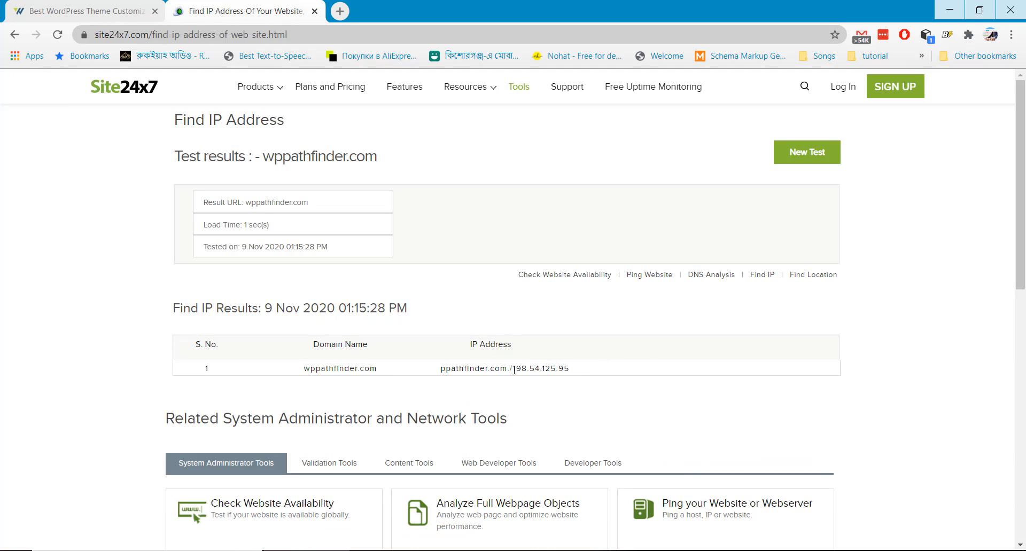
double_click(562, 368)
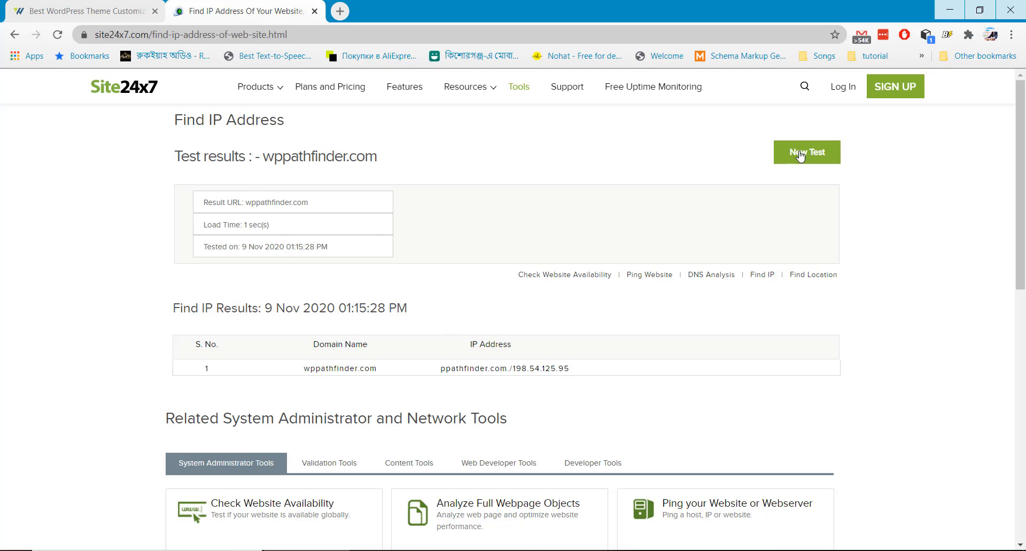
left_click(807, 152)
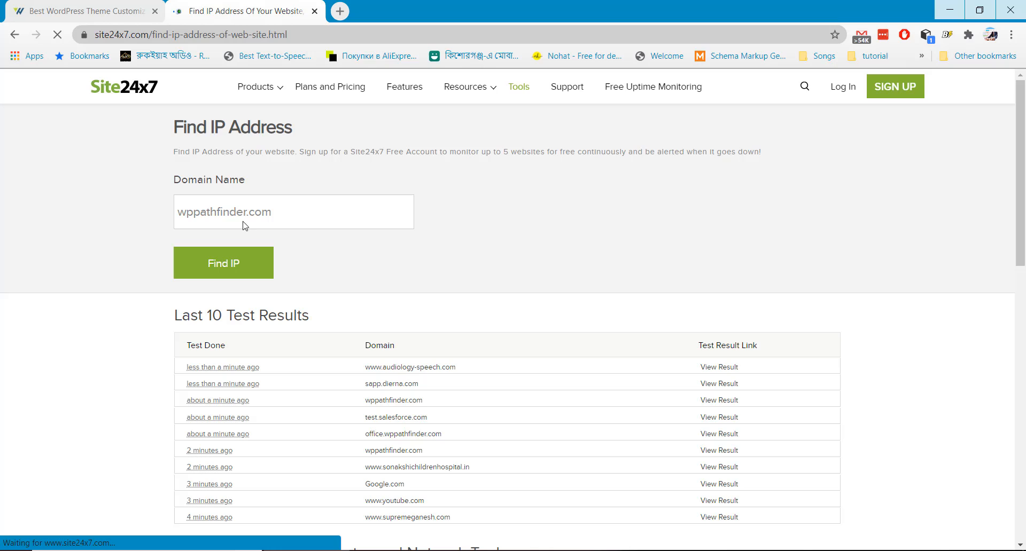
Step: Look up office.wppathfinder.com in Site24x7 and confirm it resolves to 67.222.156.243
left_click(294, 211)
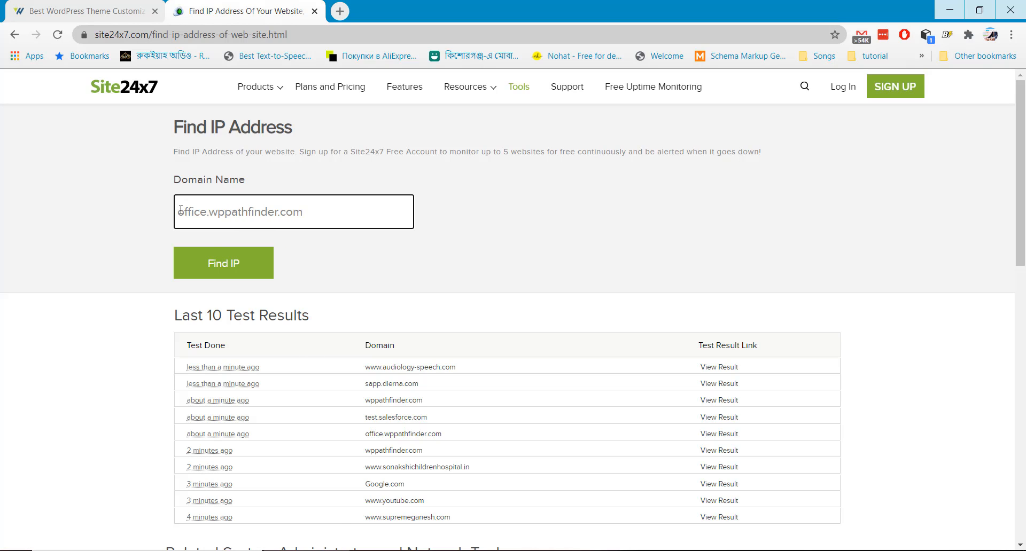
left_click(223, 262)
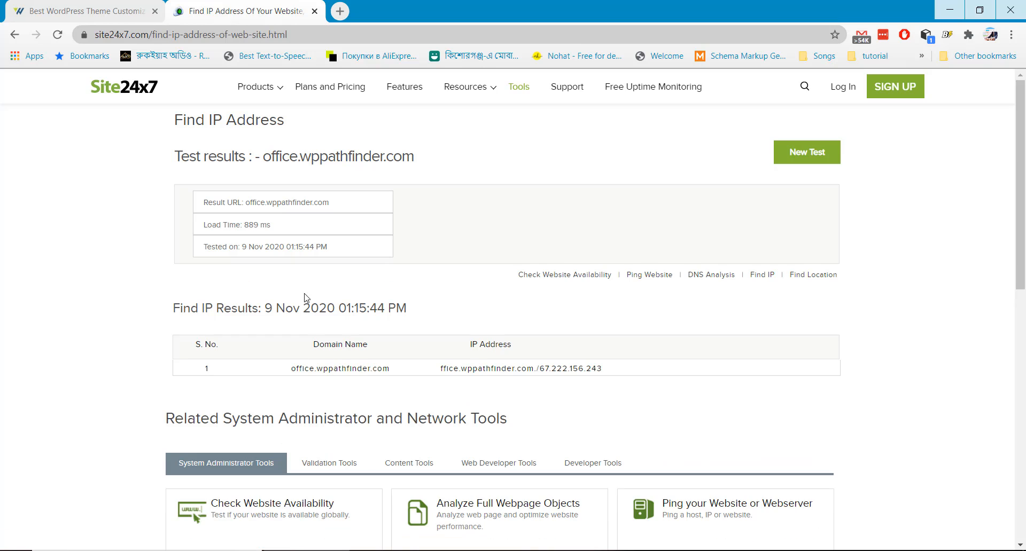
left_click_drag(203, 368, 592, 368)
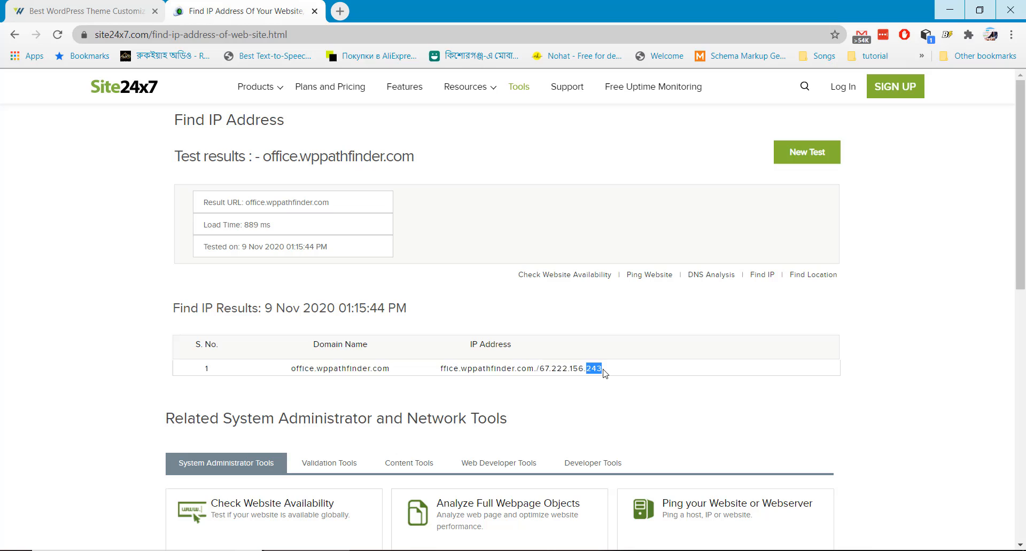
left_click(426, 295)
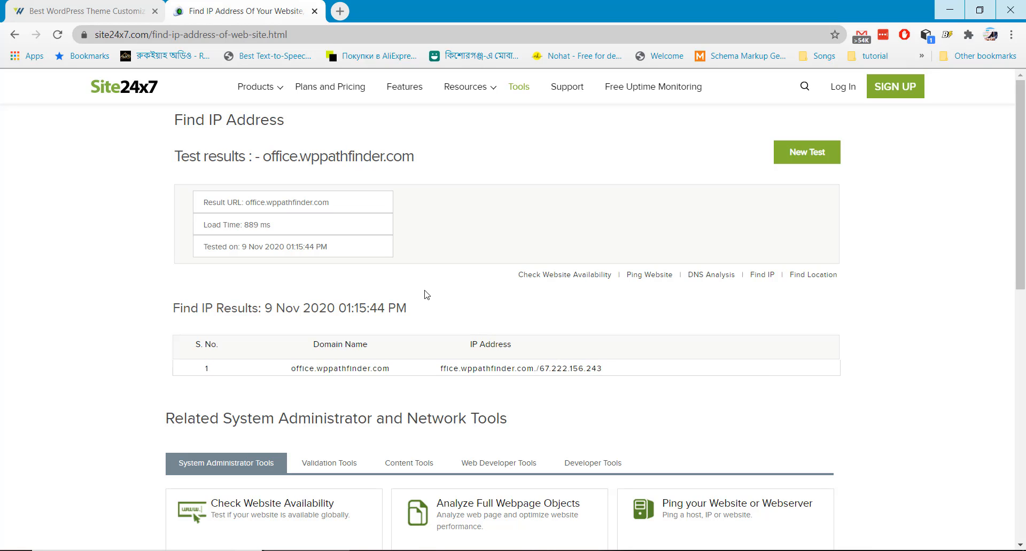